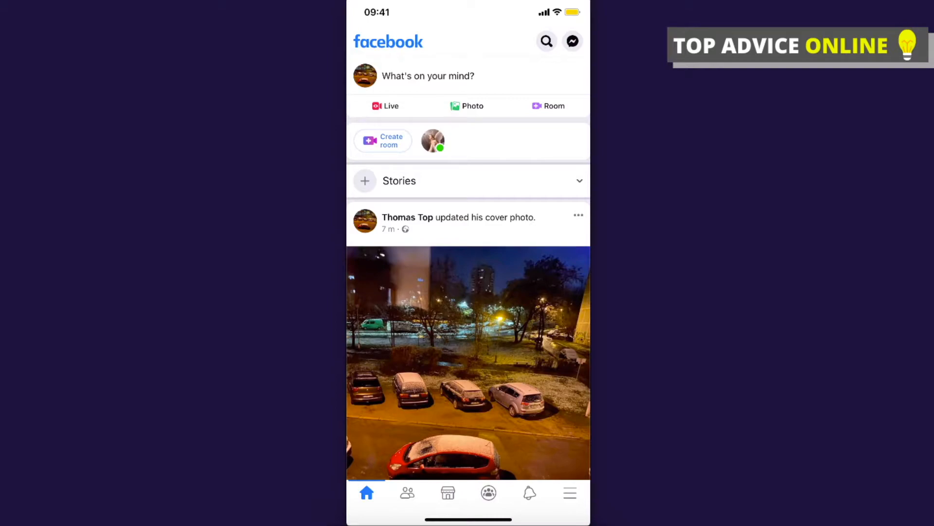
- Open the Facebook menu and expand, then collapse, the Settings & Privacy options
{"action": "left_click", "coordinate": [569, 493]}
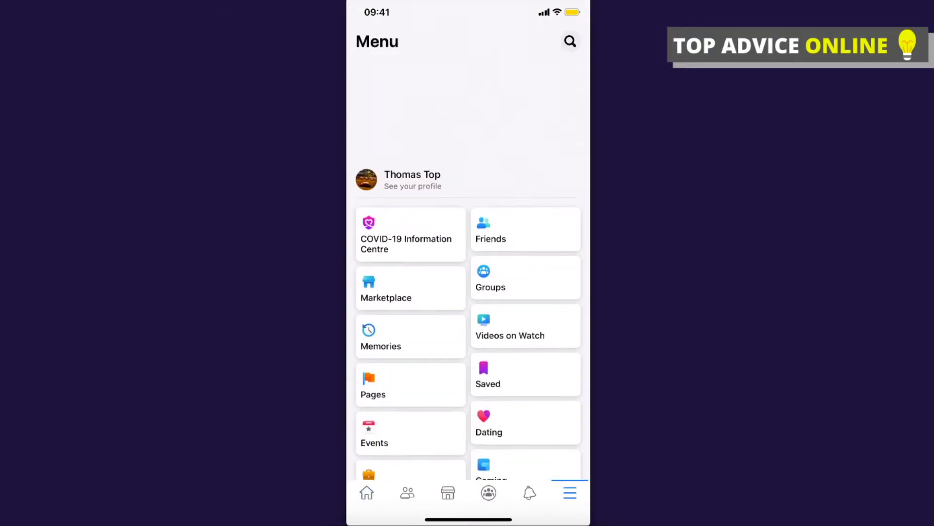
{"action": "scroll", "scroll_direction": "down", "scroll_amount": 3}
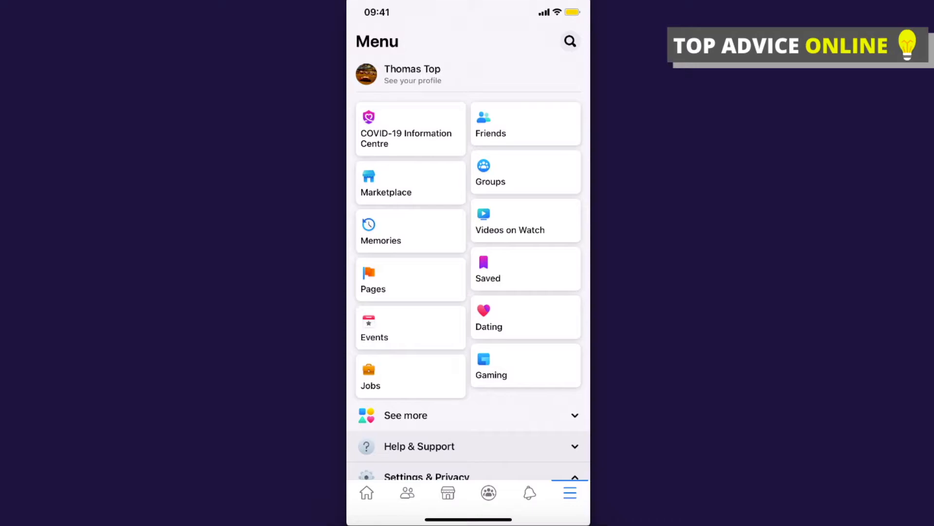
{"action": "left_click", "coordinate": [427, 476]}
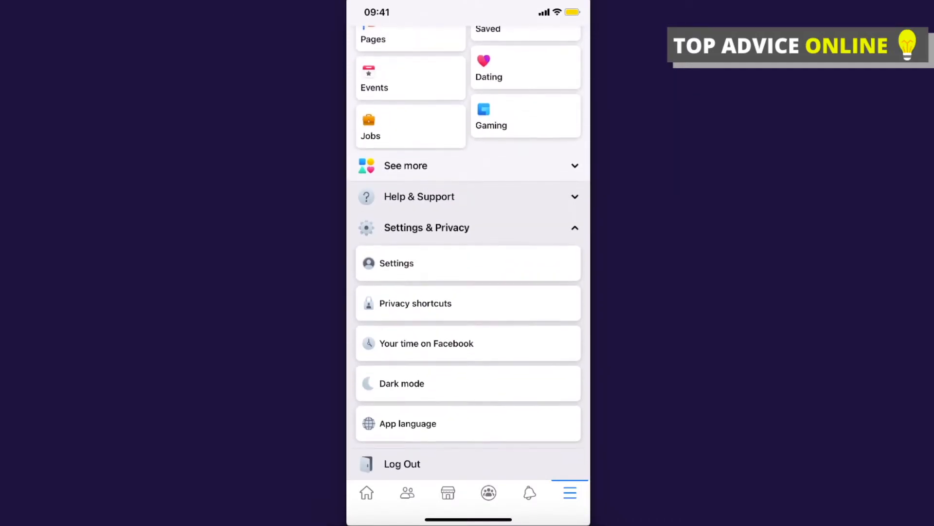
{"action": "left_click", "coordinate": [426, 228]}
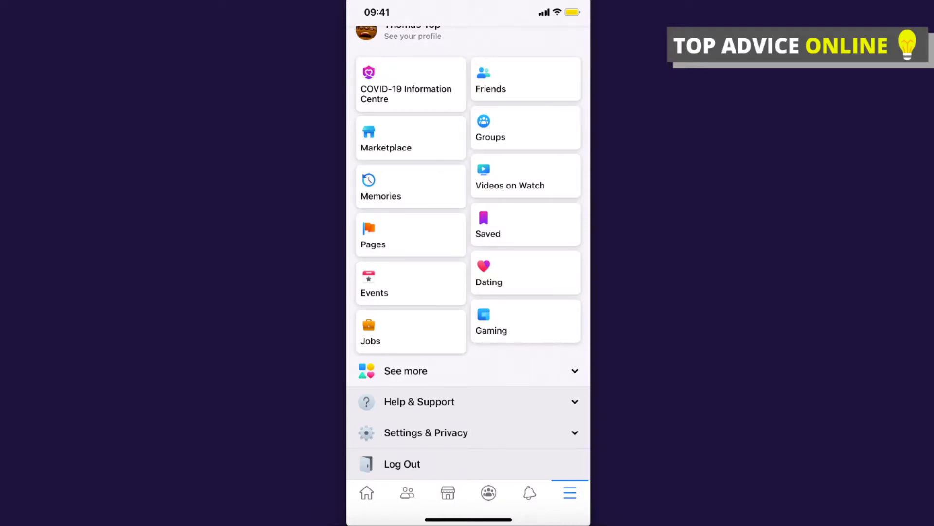
- Open Settings under Settings & Privacy and scroll to the Security section
{"action": "left_click", "coordinate": [426, 433]}
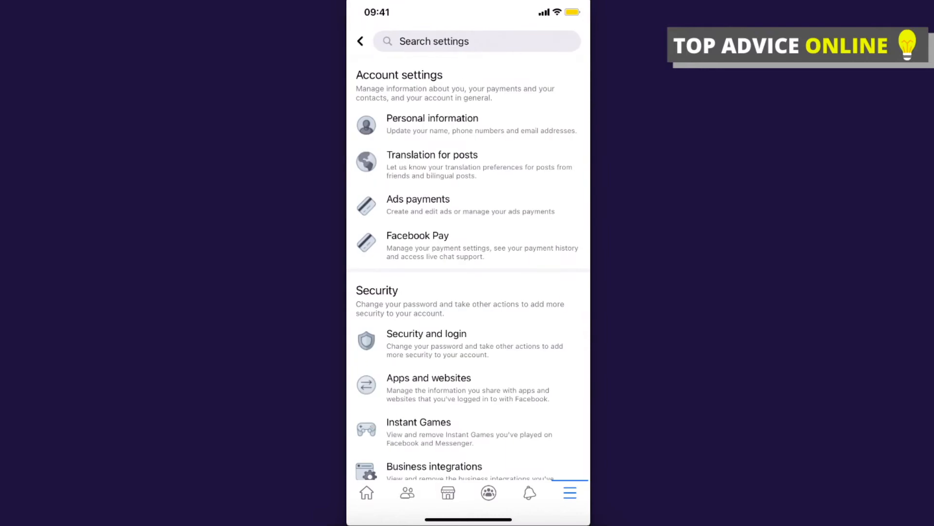
{"action": "scroll", "scroll_direction": "down", "scroll_amount": 3}
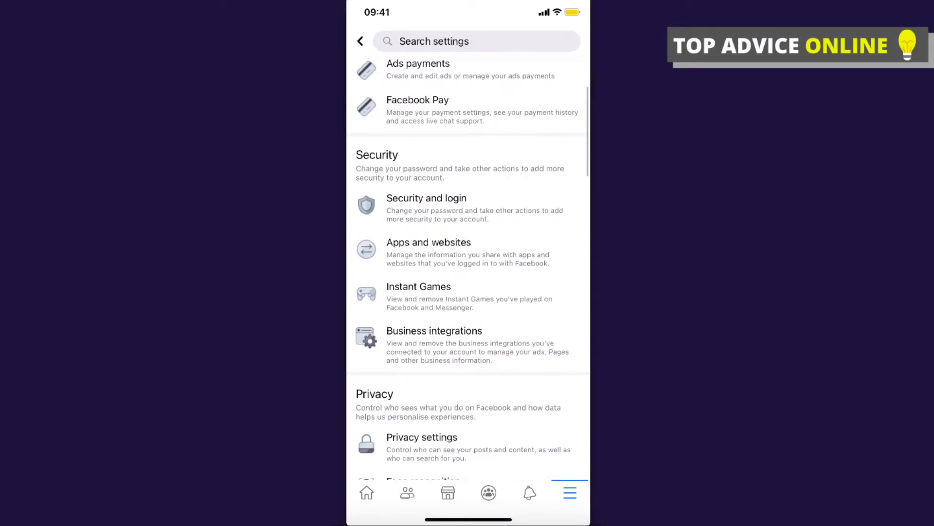
- Turn off 'Use two-factor authentication' in Security and login, confirming with Turn Off
{"action": "left_click", "coordinate": [427, 199]}
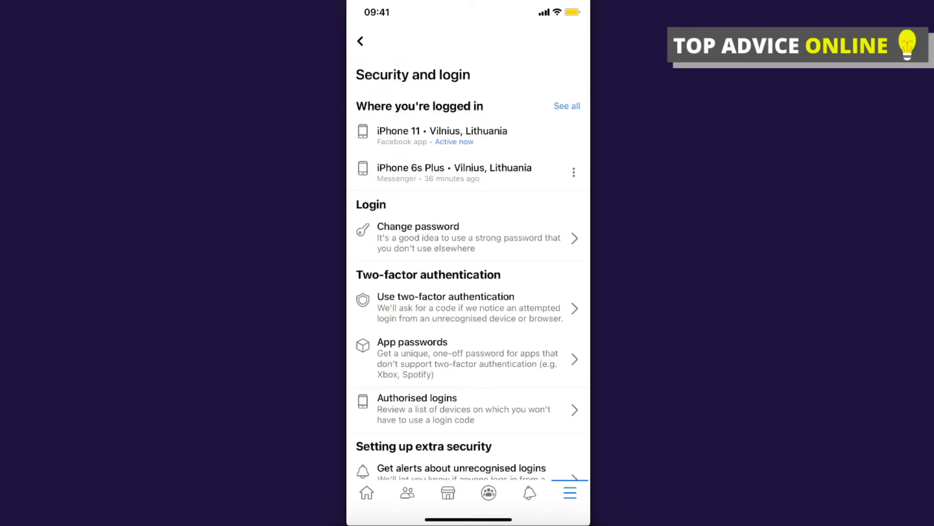
{"action": "scroll", "scroll_direction": "down", "scroll_amount": 3}
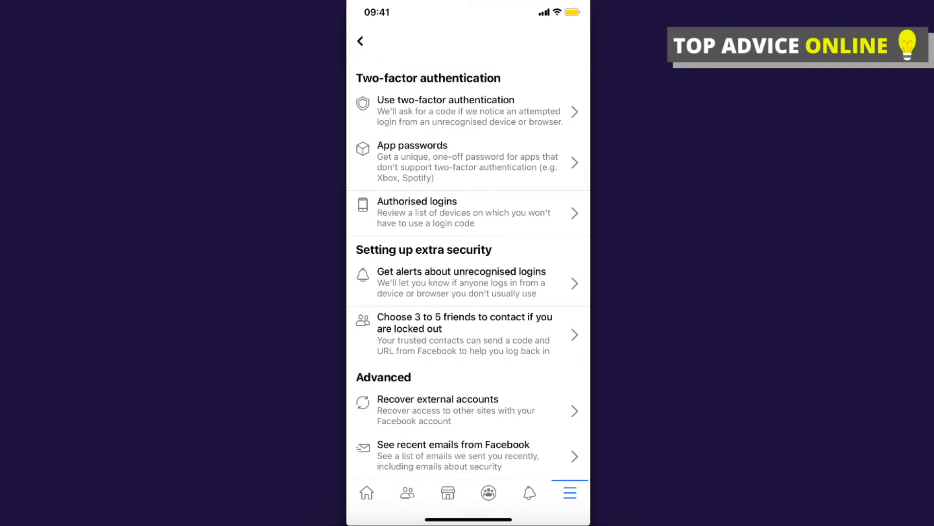
{"action": "left_click", "coordinate": [458, 109]}
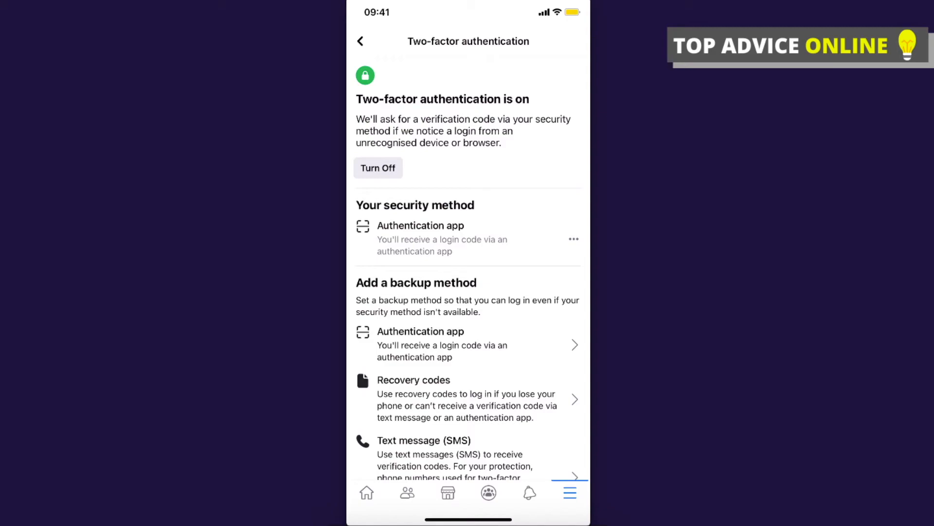
{"action": "left_click", "coordinate": [378, 168]}
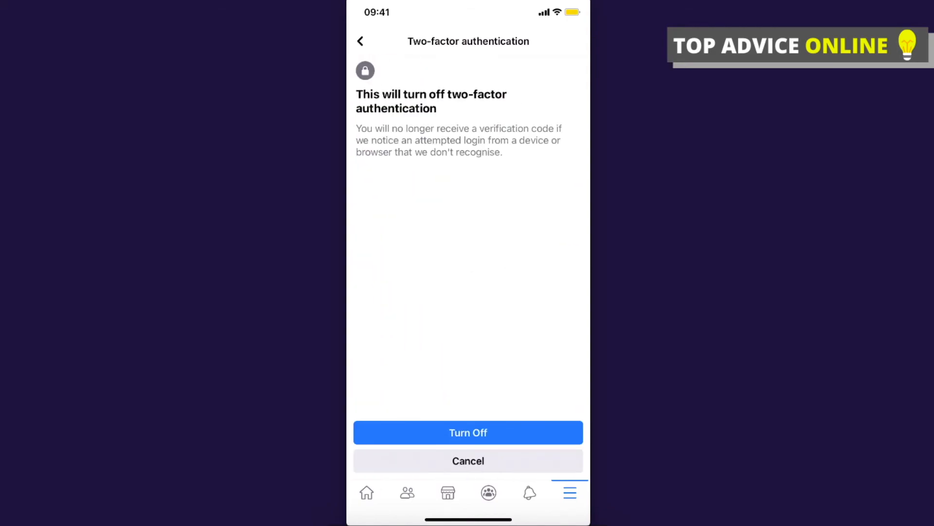
{"action": "left_click", "coordinate": [468, 432]}
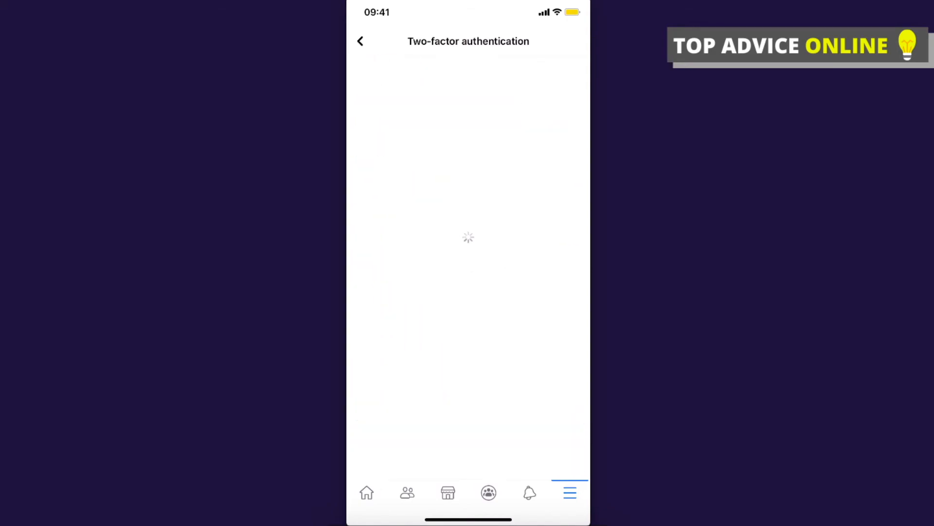